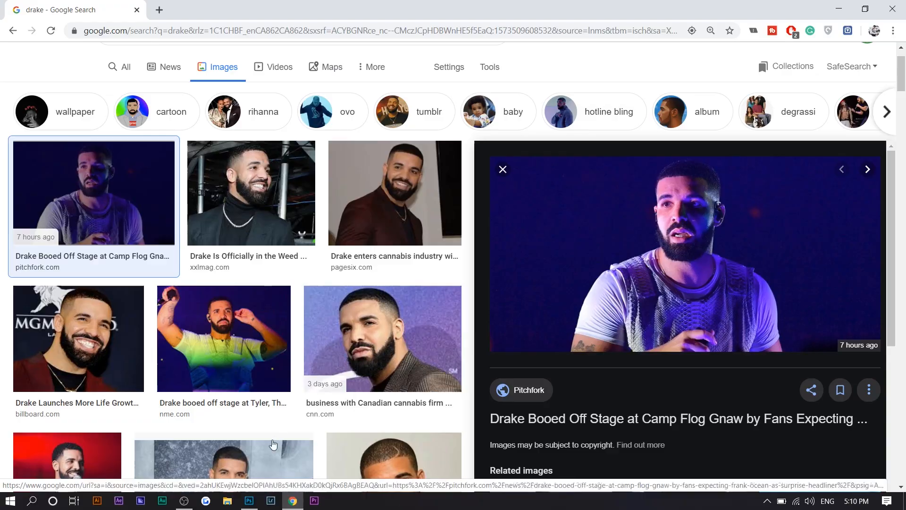
Step: Switch between the Drake image results and the Igor cover document, ending on the cover
click(248, 500)
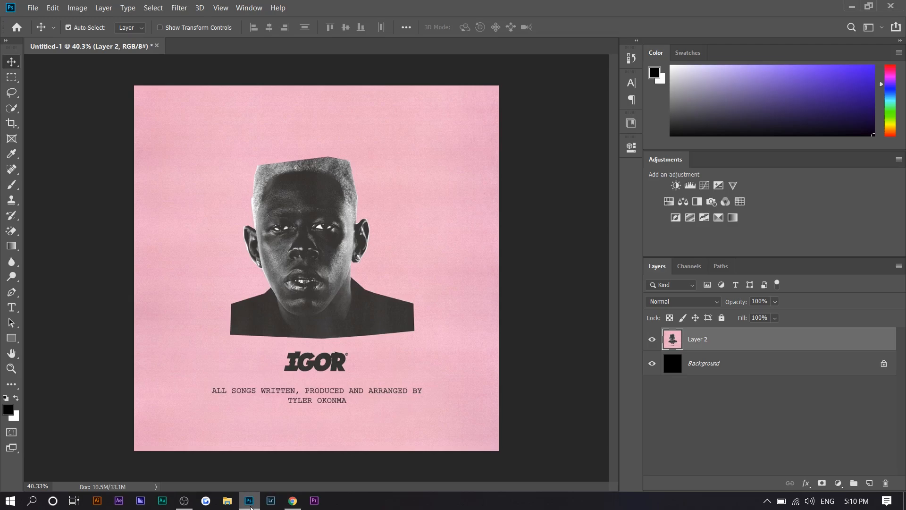
click(293, 500)
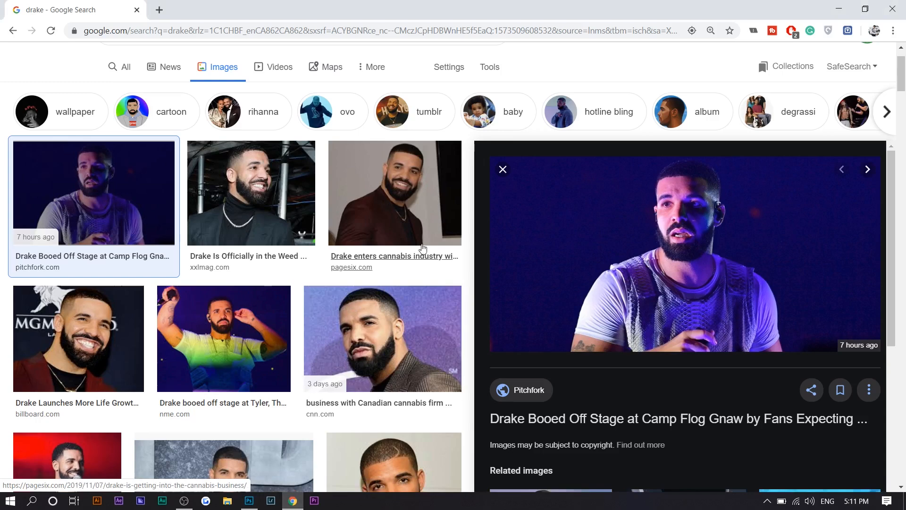
click(249, 500)
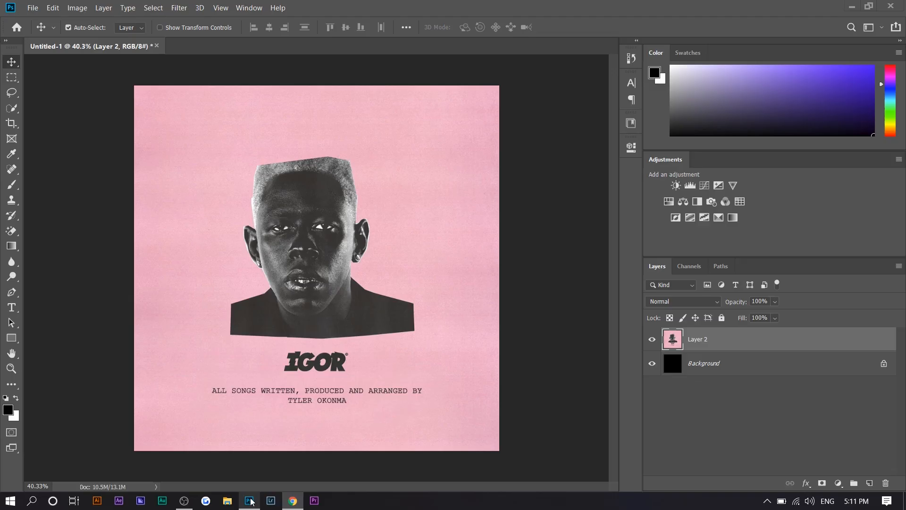
Step: Paste the Drake concert photo as a new layer and scale it across the canvas width
click(291, 500)
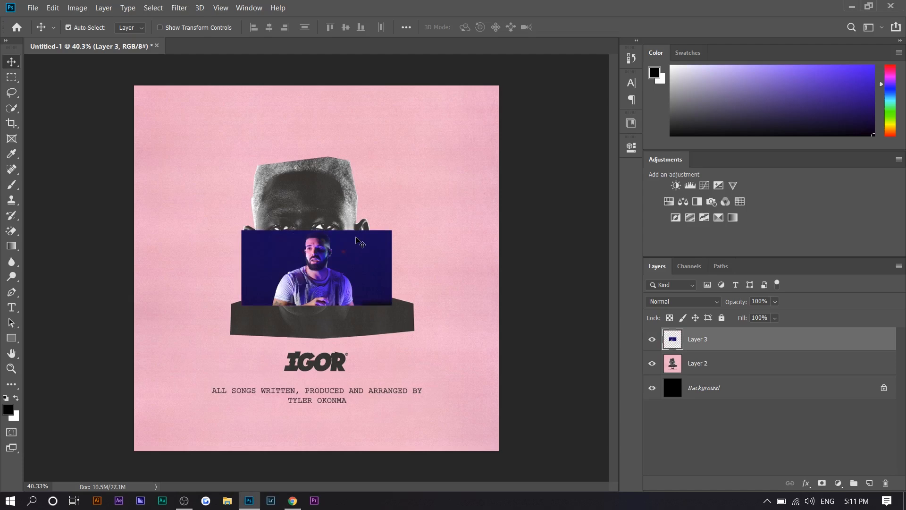
mouse_move(308, 428)
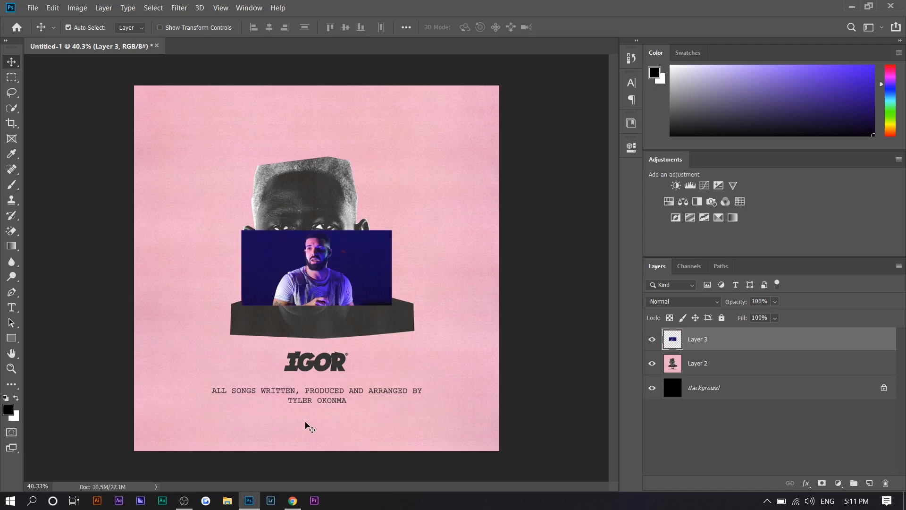
mouse_move(303, 371)
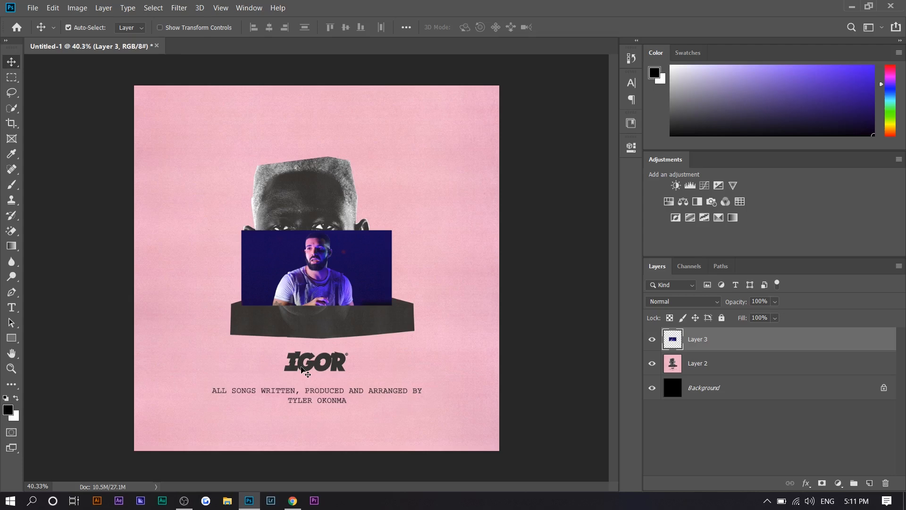
mouse_move(328, 367)
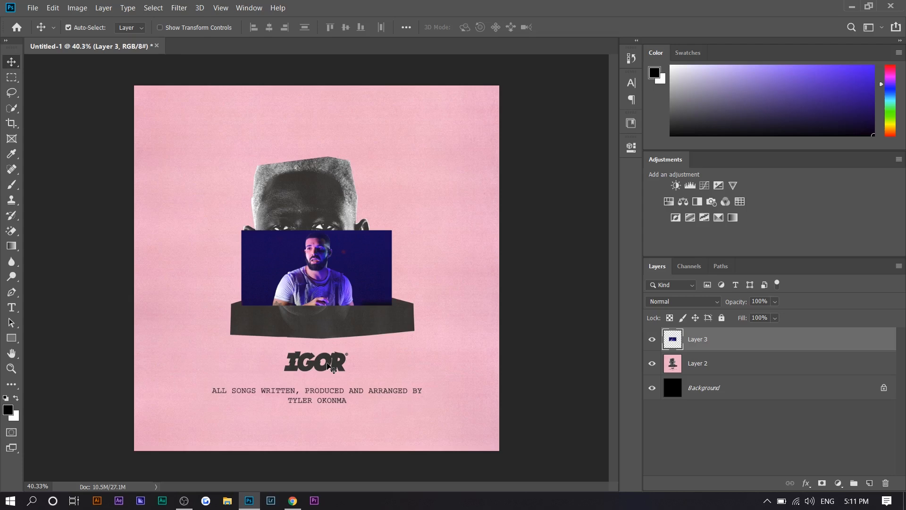
mouse_move(322, 409)
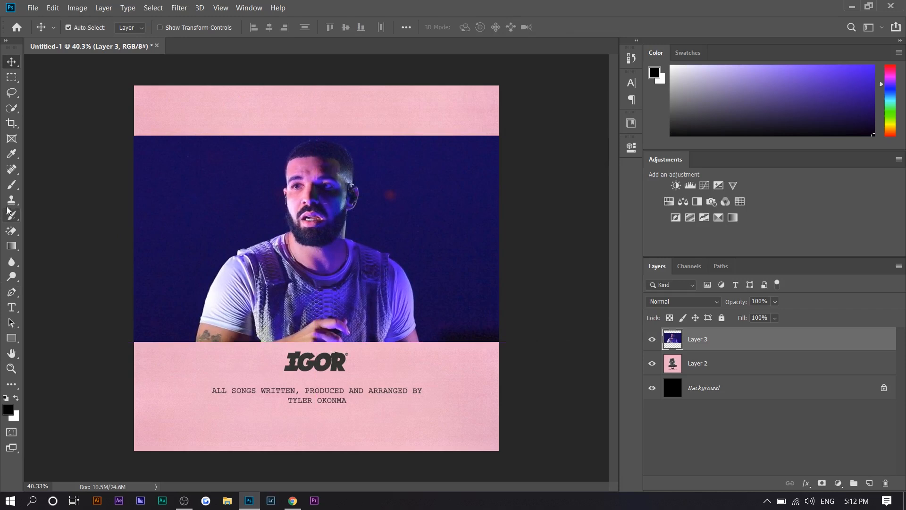
Step: Trim the blue backdrop and start a Pen path near Drake's left shoulder
click(652, 338)
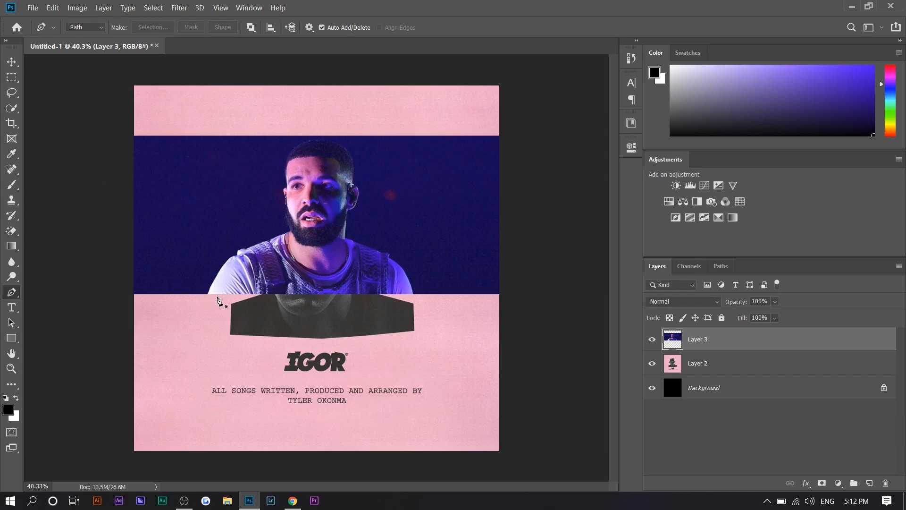
click(152, 27)
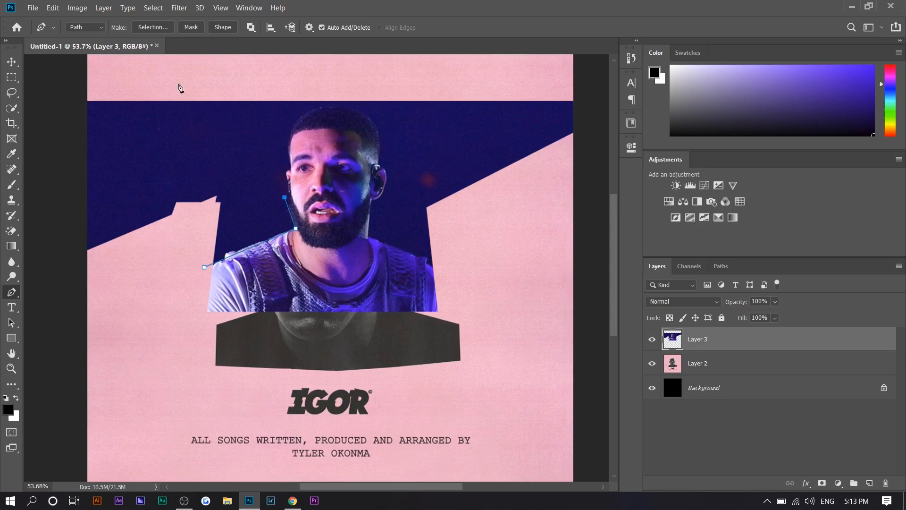
Step: Complete the Pen path around Drake's head and convert it with Make Selection
click(652, 339)
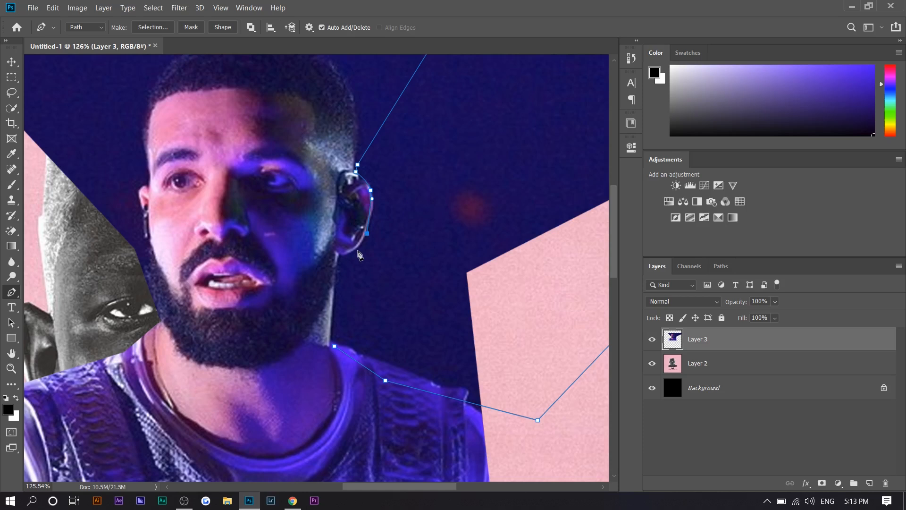
right_click(359, 254)
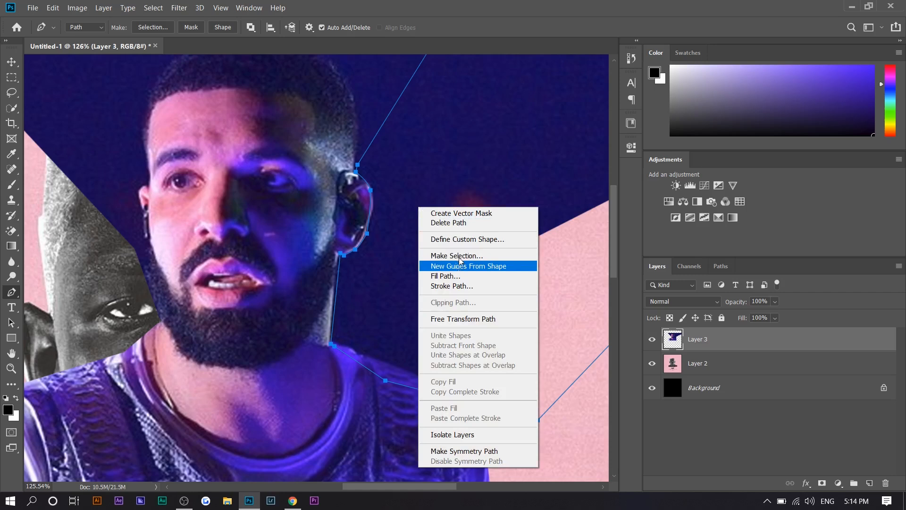
click(457, 255)
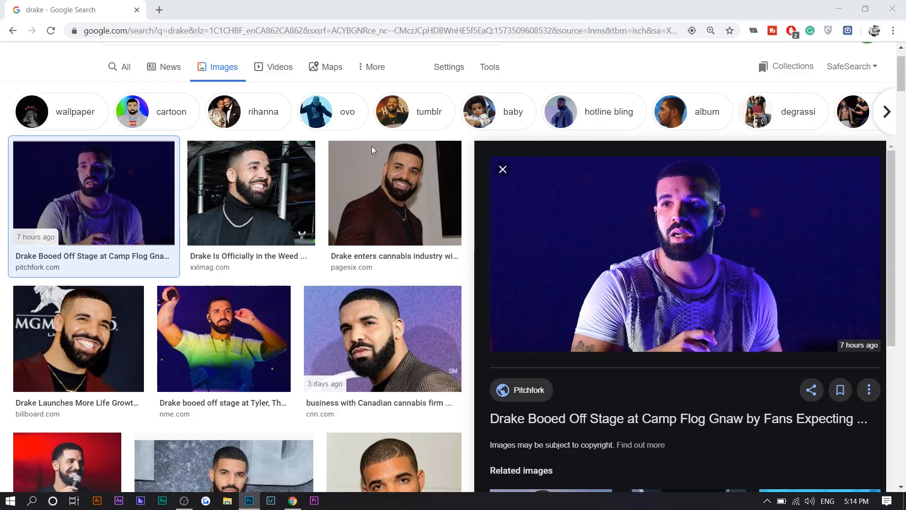
Step: Mask Layer 3 from the selection and clip a Gradient Map to make Drake black and white
click(251, 500)
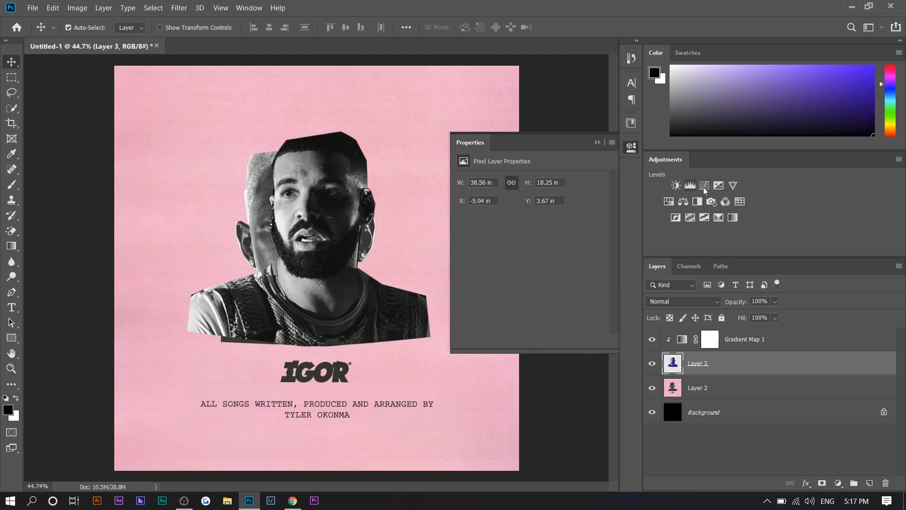
Step: Add a Curves adjustment to the portrait and sample the cover's pink for the background fill
click(704, 185)
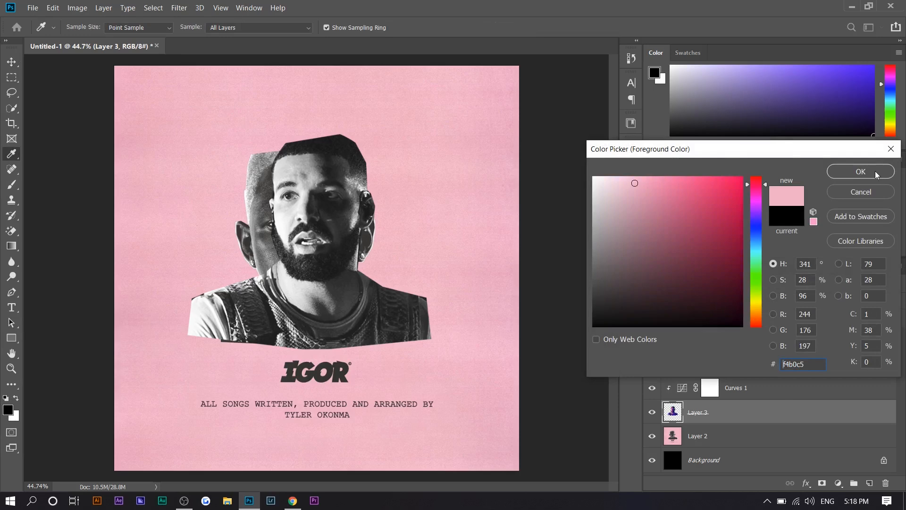
click(861, 170)
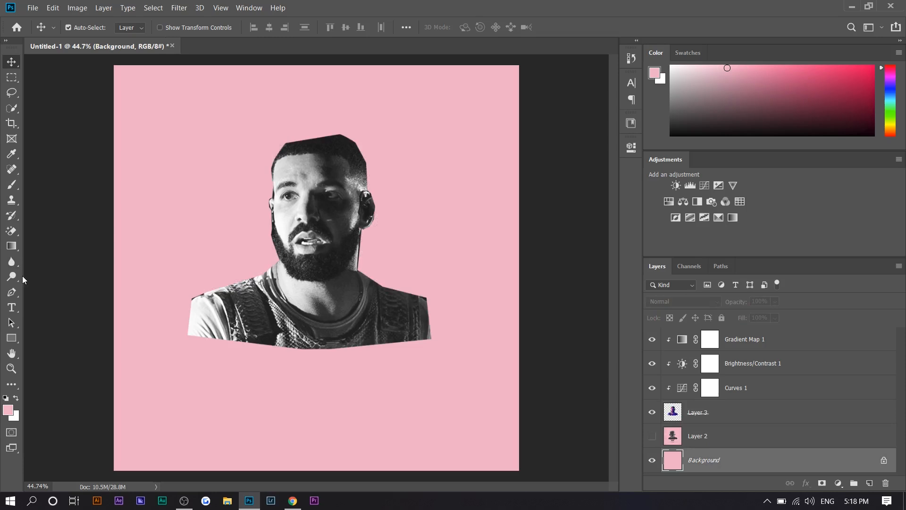
Step: Show the Igor artwork for reference, add a new layer and start the DRAKE title over the logo
click(652, 436)
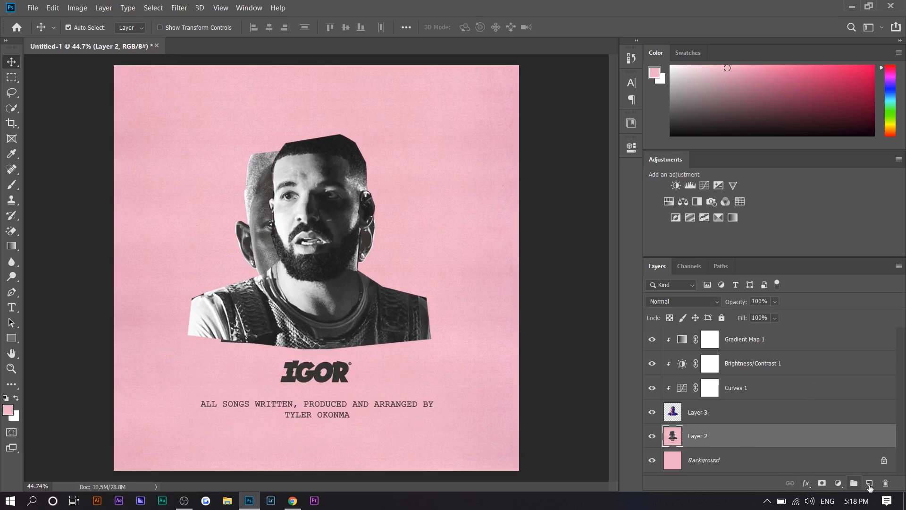
click(11, 307)
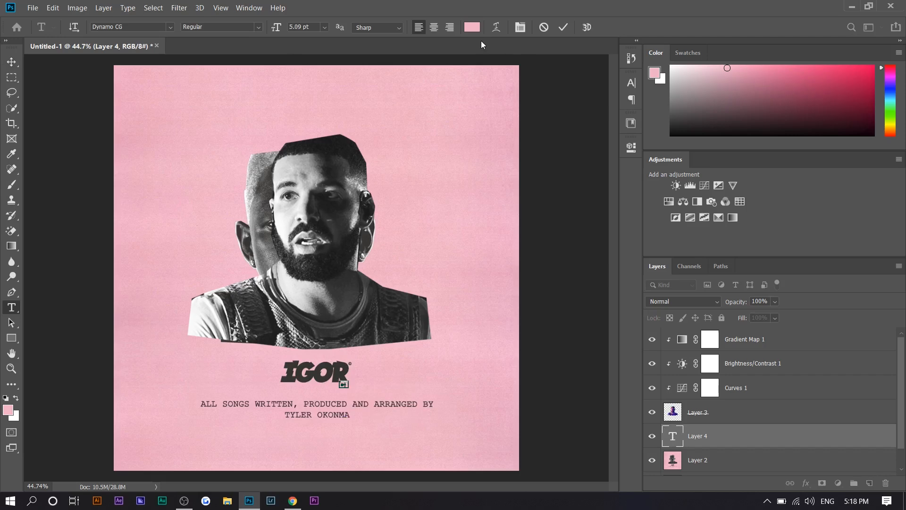
click(472, 26)
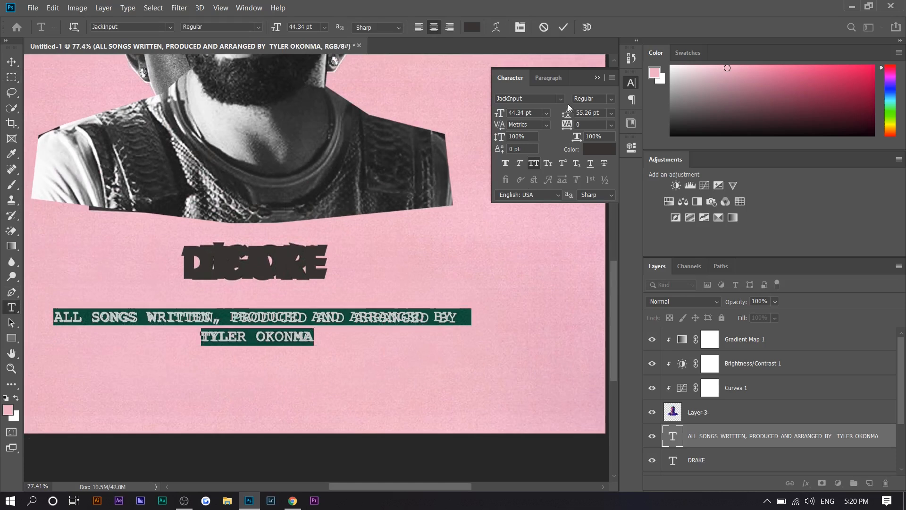
Step: Replace TYLER OKONMA in the credits with AUBREY DRAKE GRAHAM
text(20)
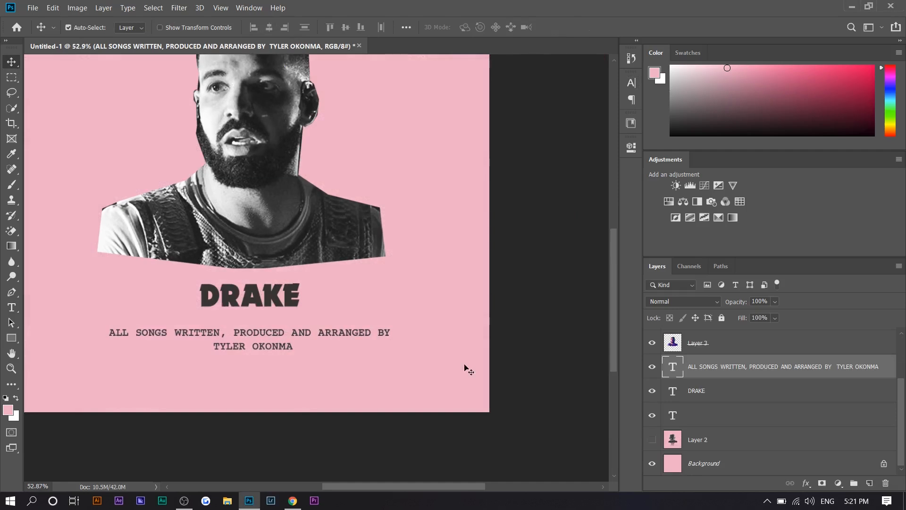
click(292, 501)
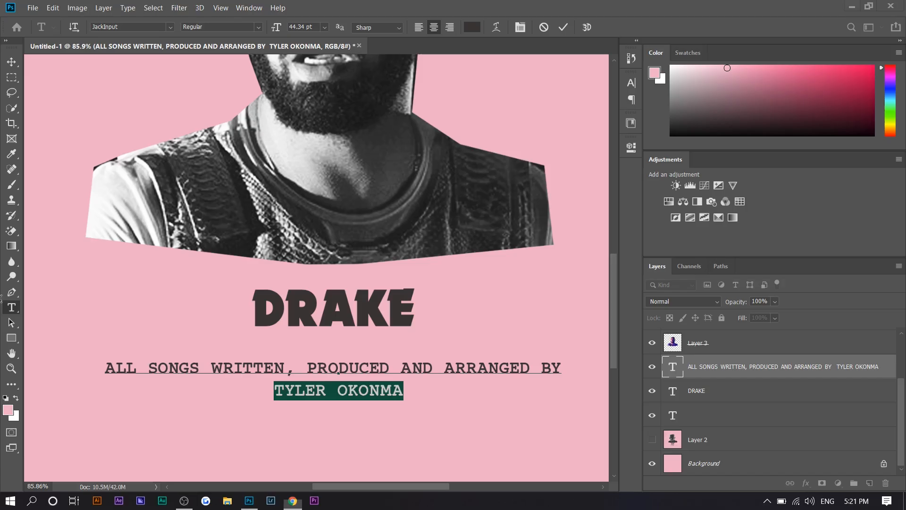
text(AUBREY DRAKE GRAHAM)
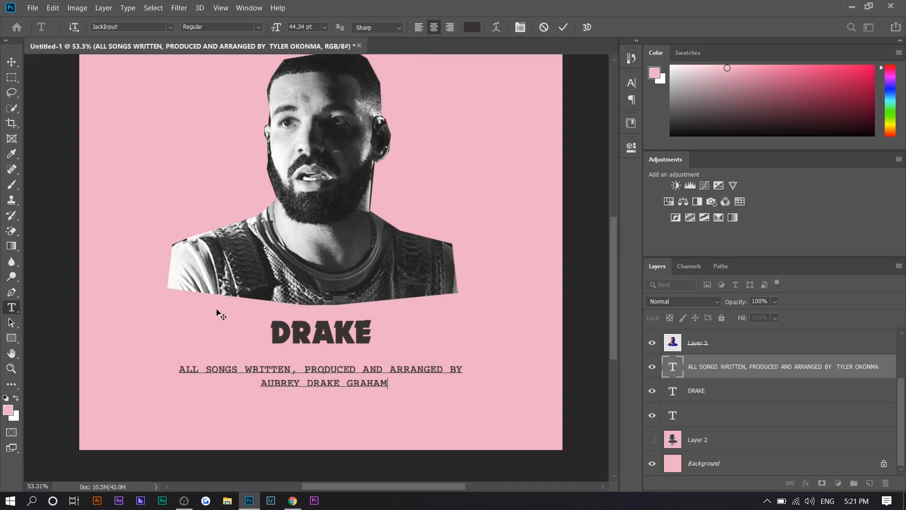
click(178, 7)
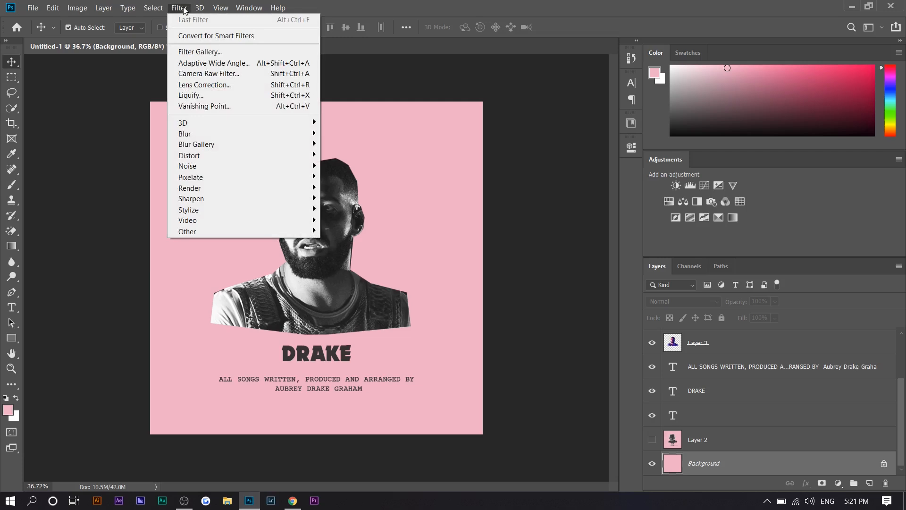
Step: Add a Posterize adjustment clipped to Layer 3 with Levels set to 6
click(187, 165)
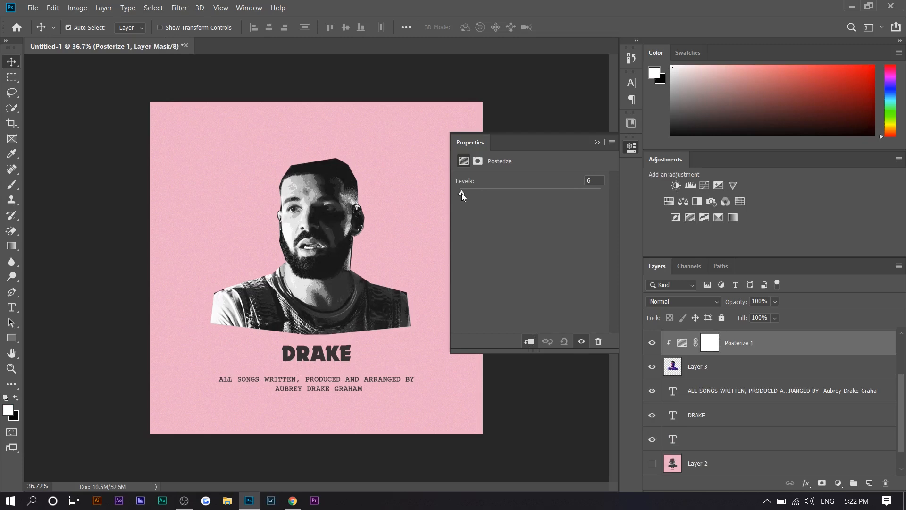
drag(461, 193, 469, 192)
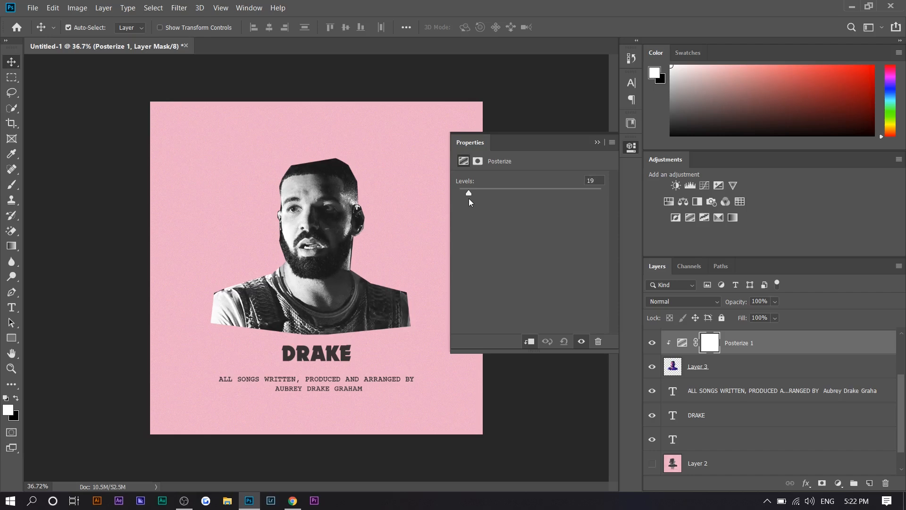
drag(468, 193, 462, 193)
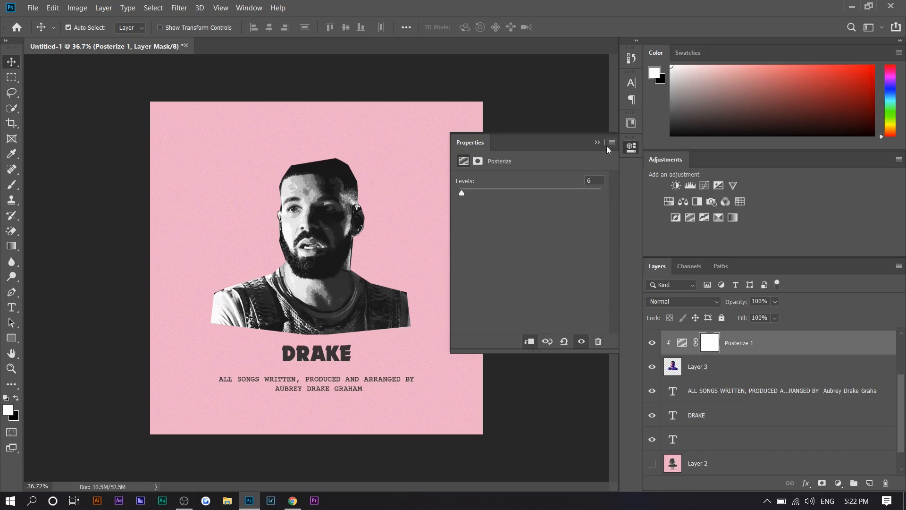